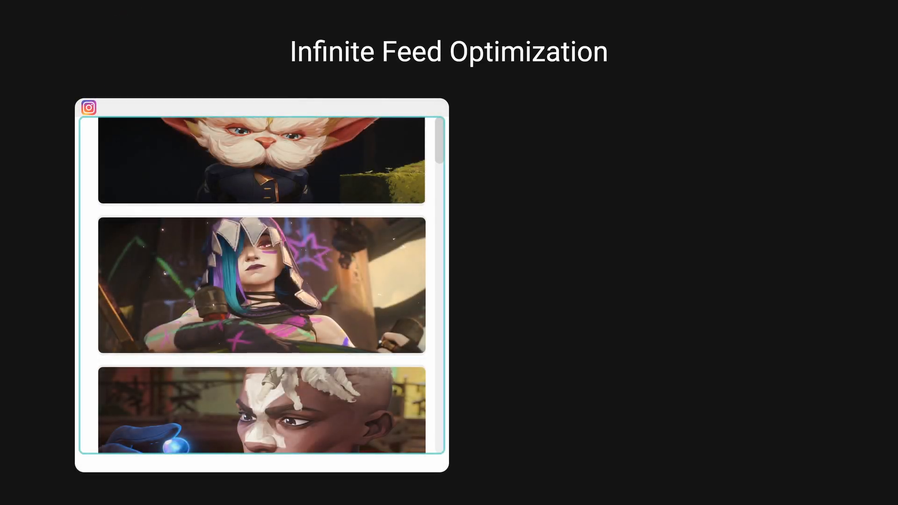
scroll("down", 3)
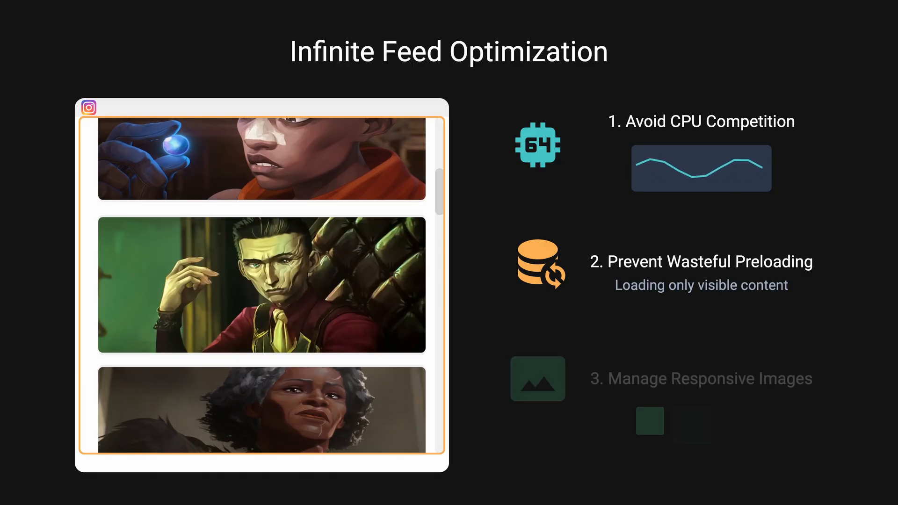
scroll("down", 3)
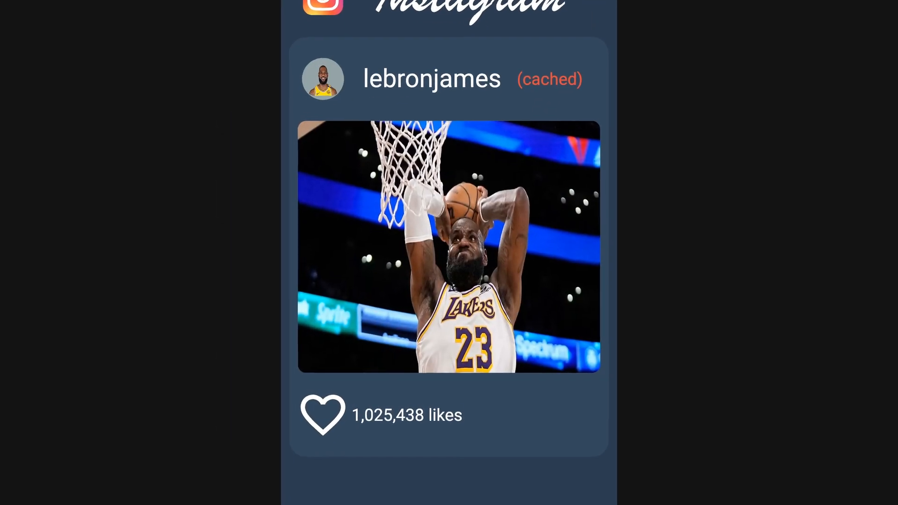
scroll("down", 3)
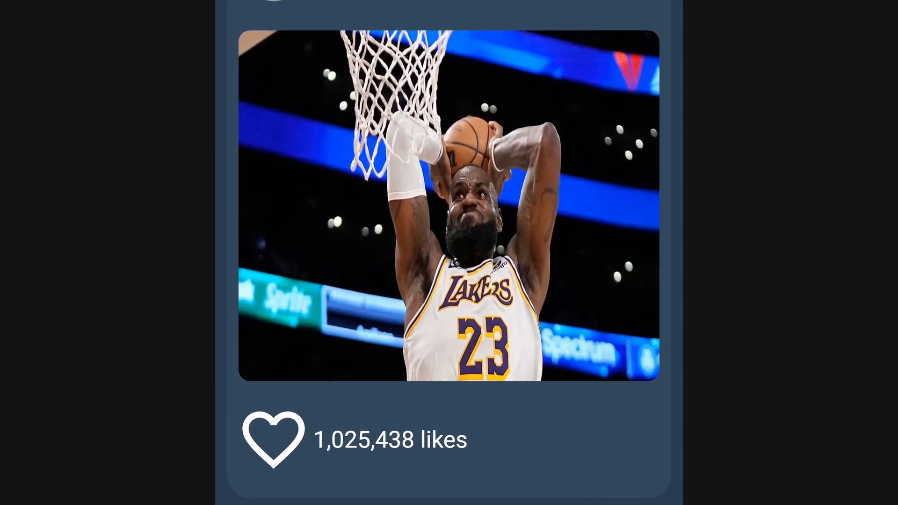
left_click(275, 440)
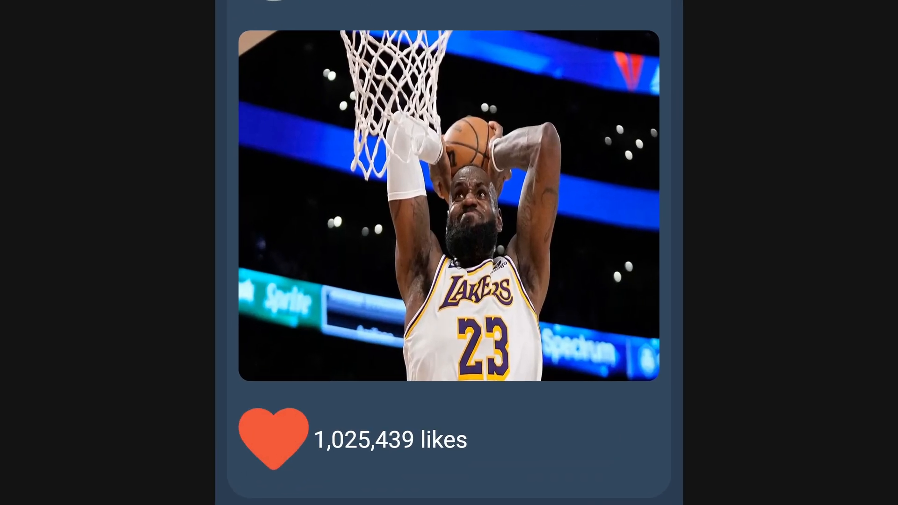